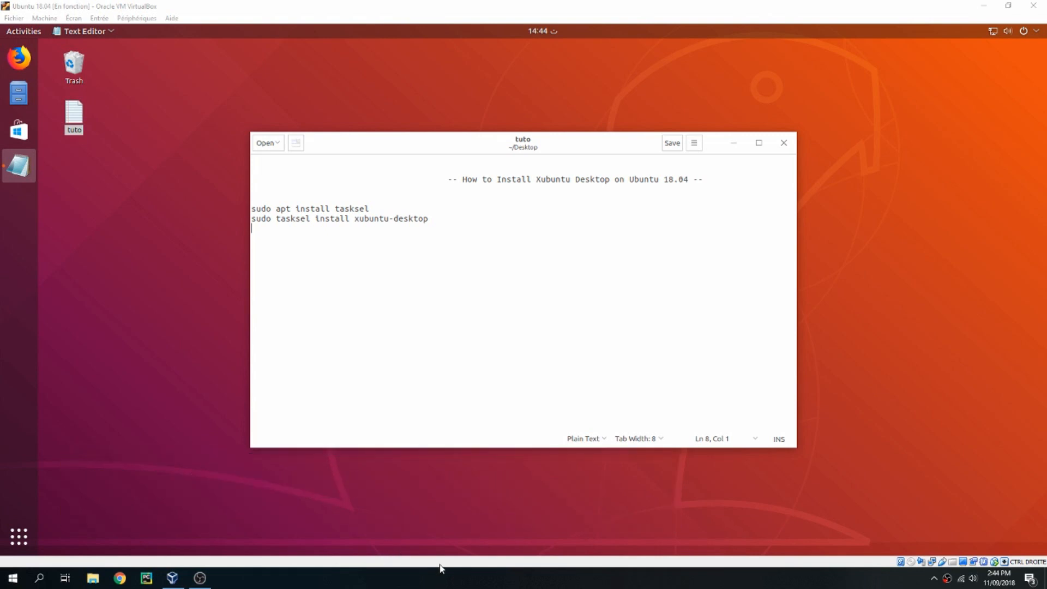
mouse_move(509, 296)
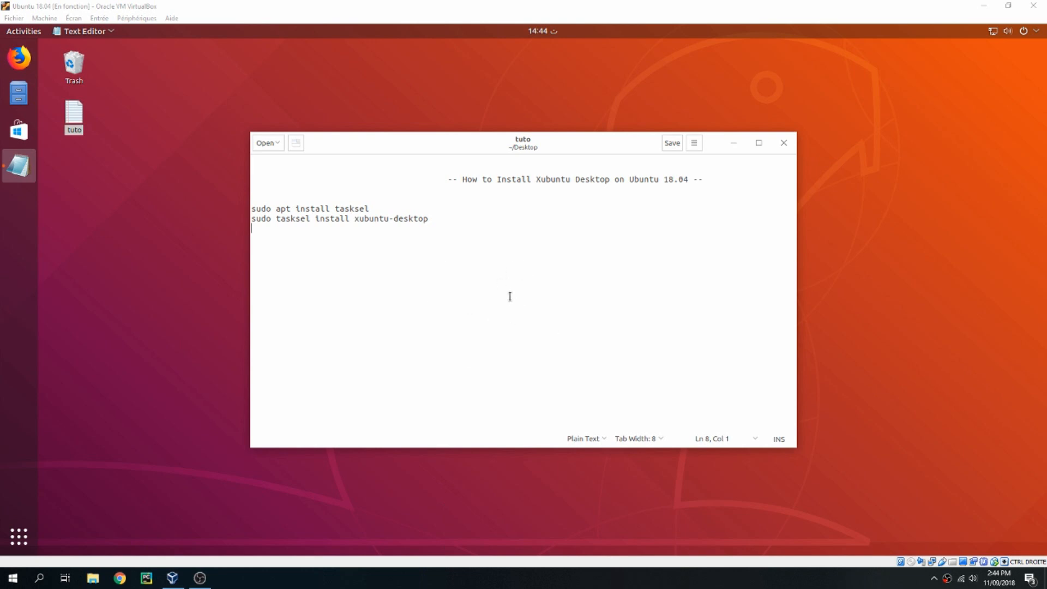
mouse_move(392, 202)
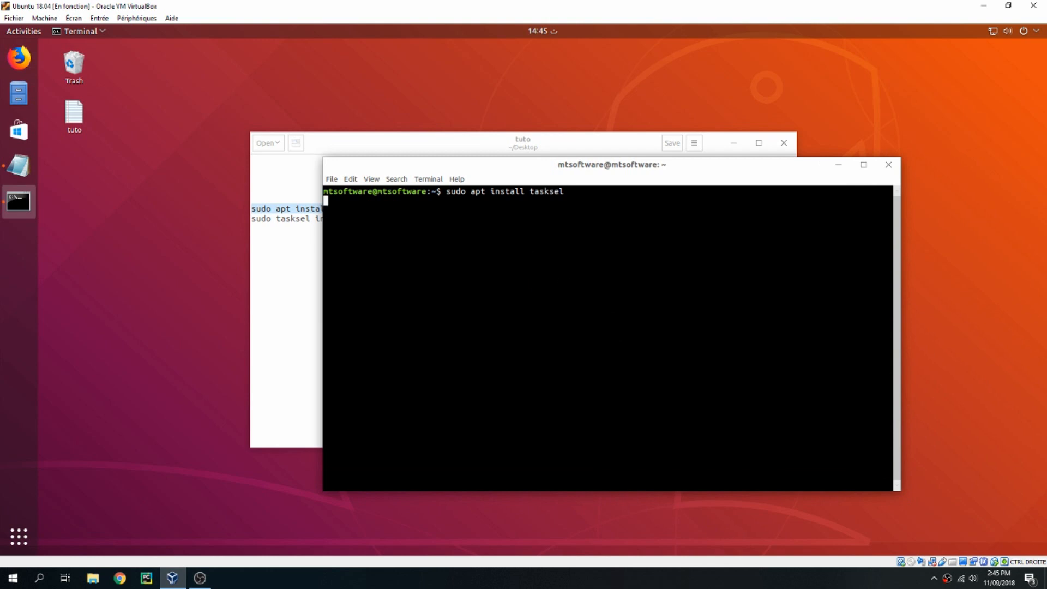
Run 'sudo apt install tasksel' to install the tasksel package
key(Return)
text(clear)
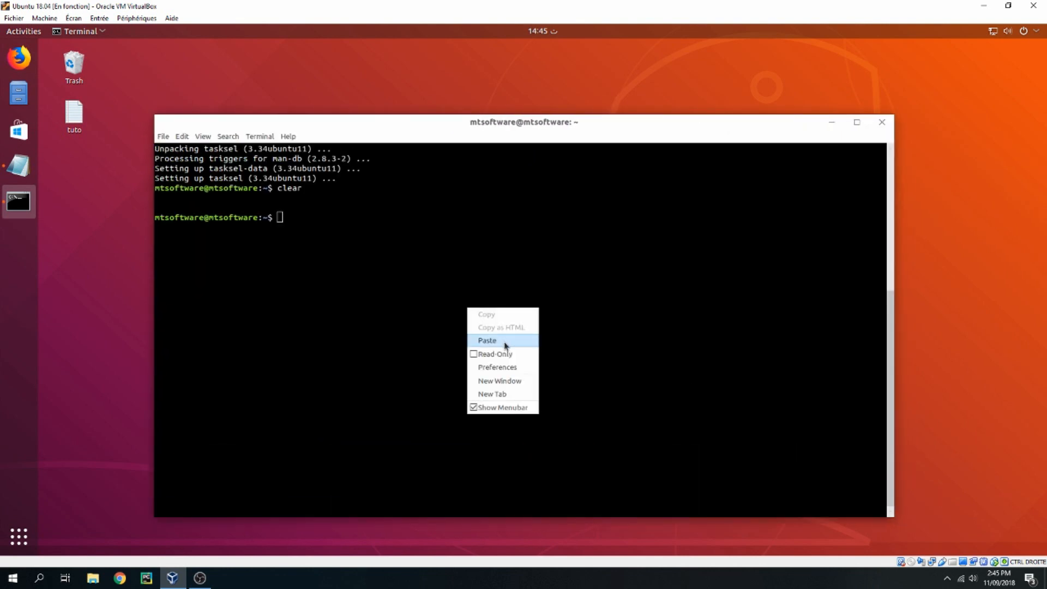
Run 'sudo tasksel install xubuntu-desktop' to install the Xubuntu desktop
click(488, 340)
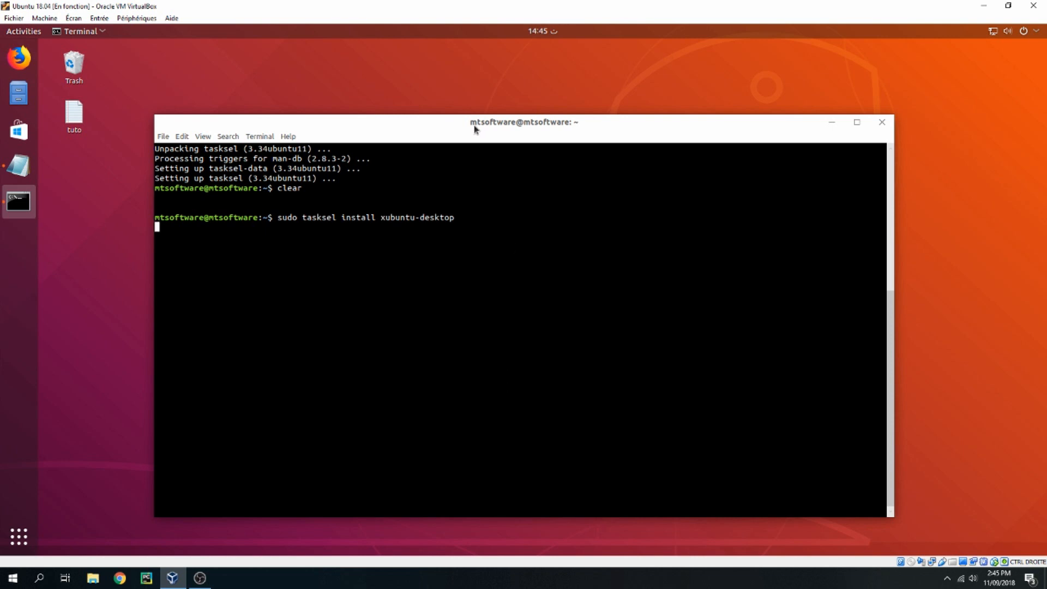
key(Return)
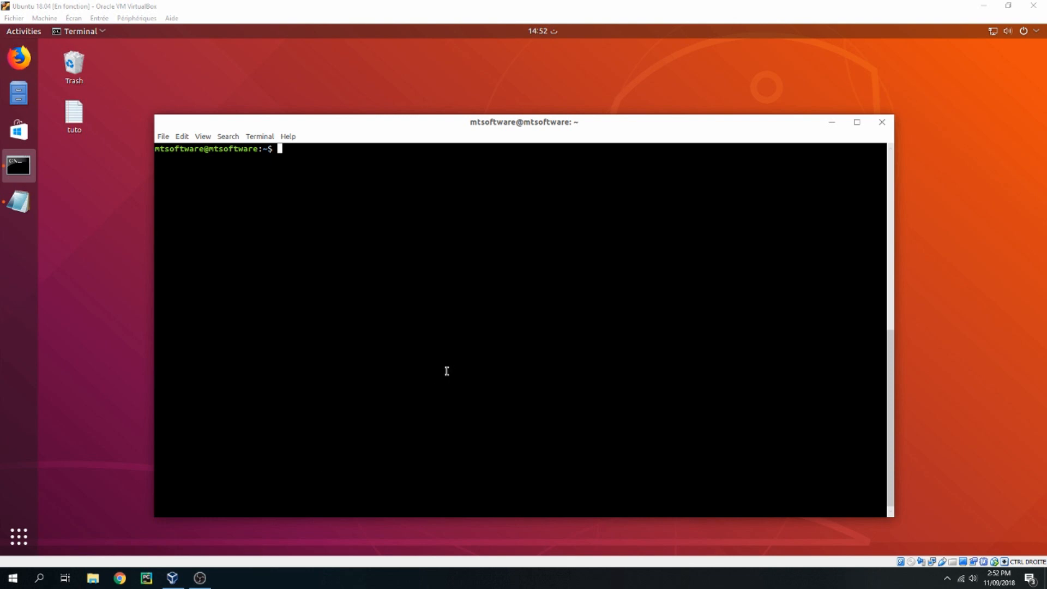
Run 'reboot' to restart the machine and reach the login screen
text(reb)
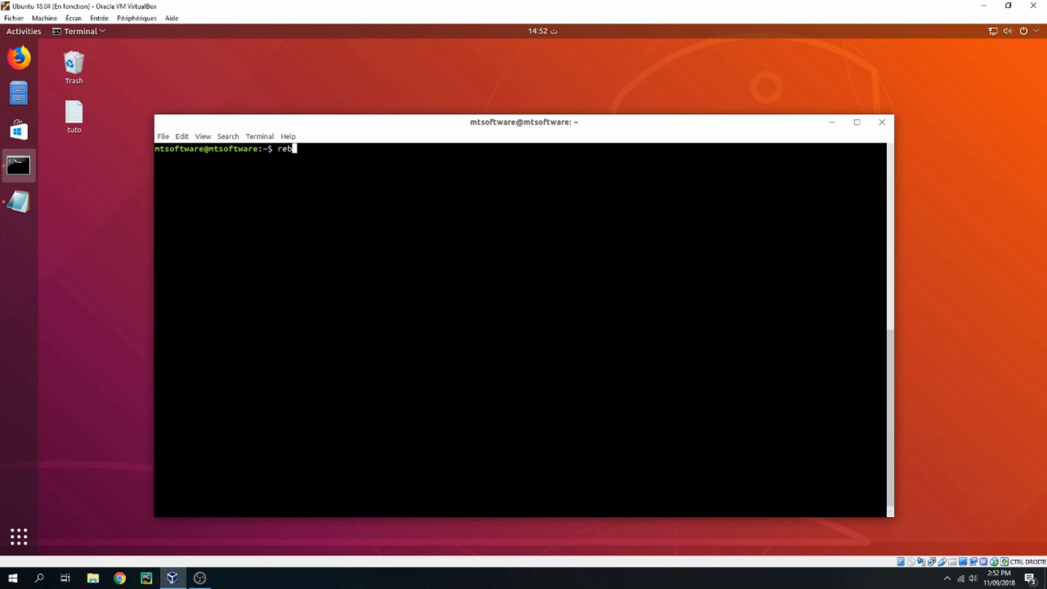
text(oo)
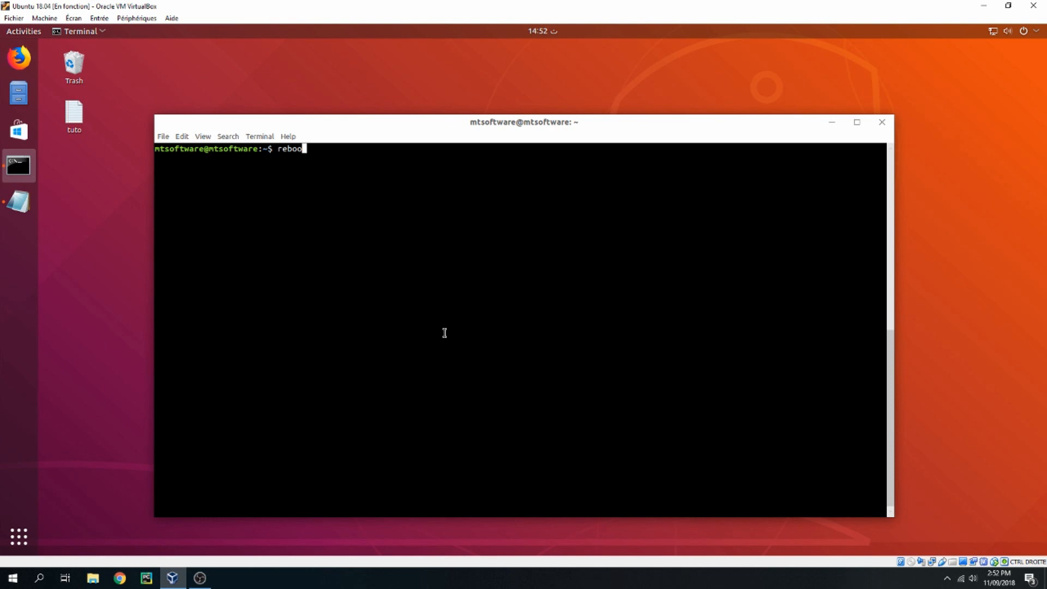
key(Return)
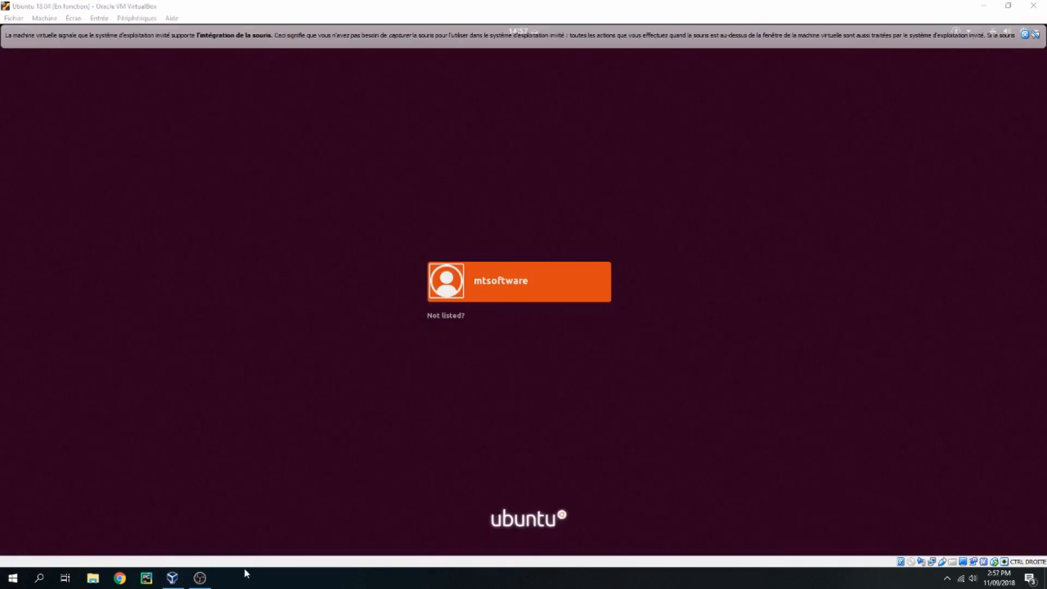
Sign in to the user account with the Xubuntu Session selected
click(517, 280)
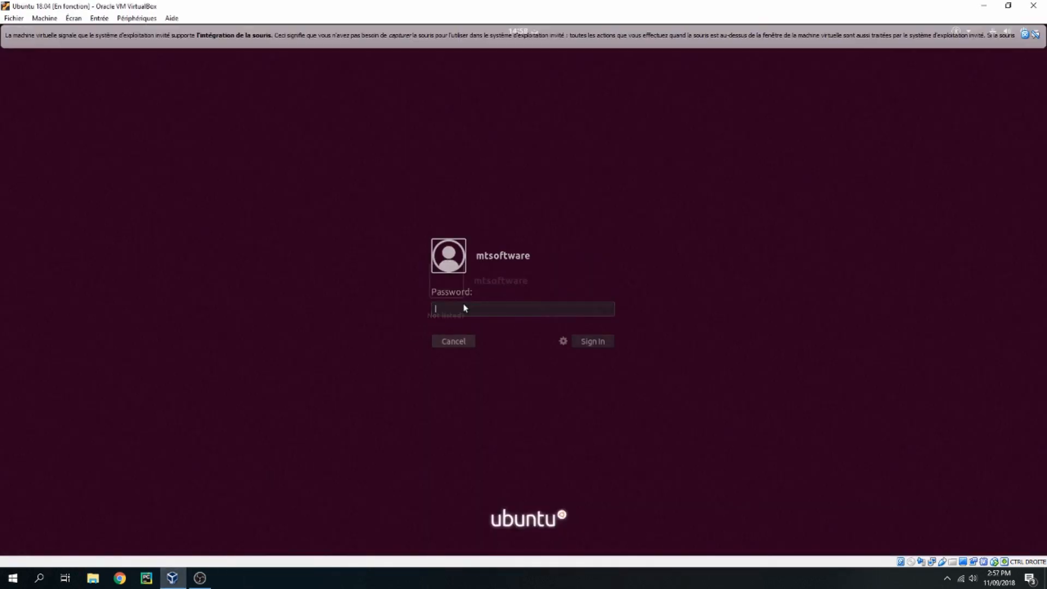
click(563, 342)
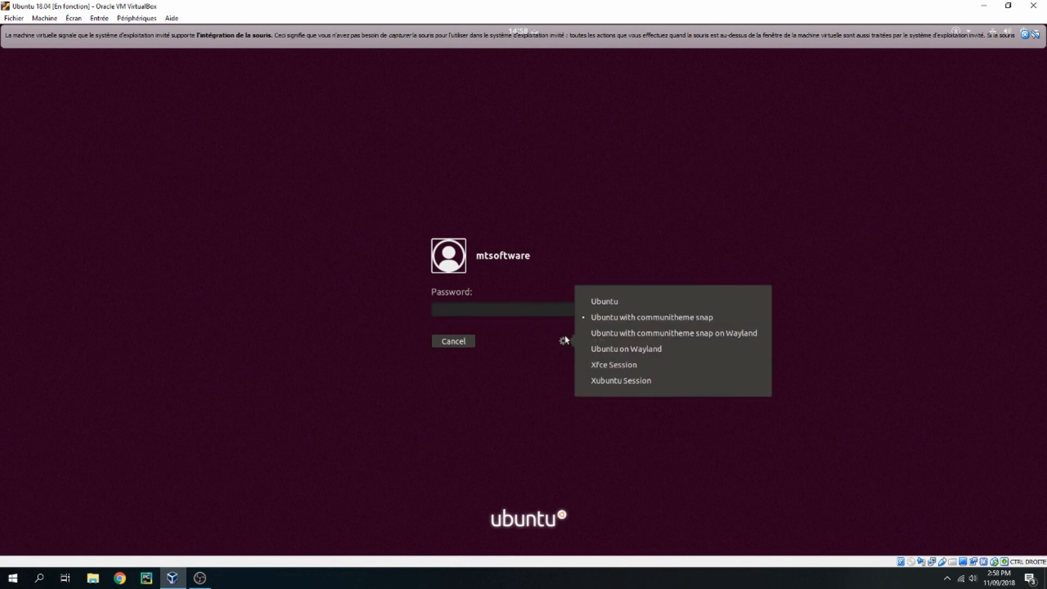
mouse_move(612, 380)
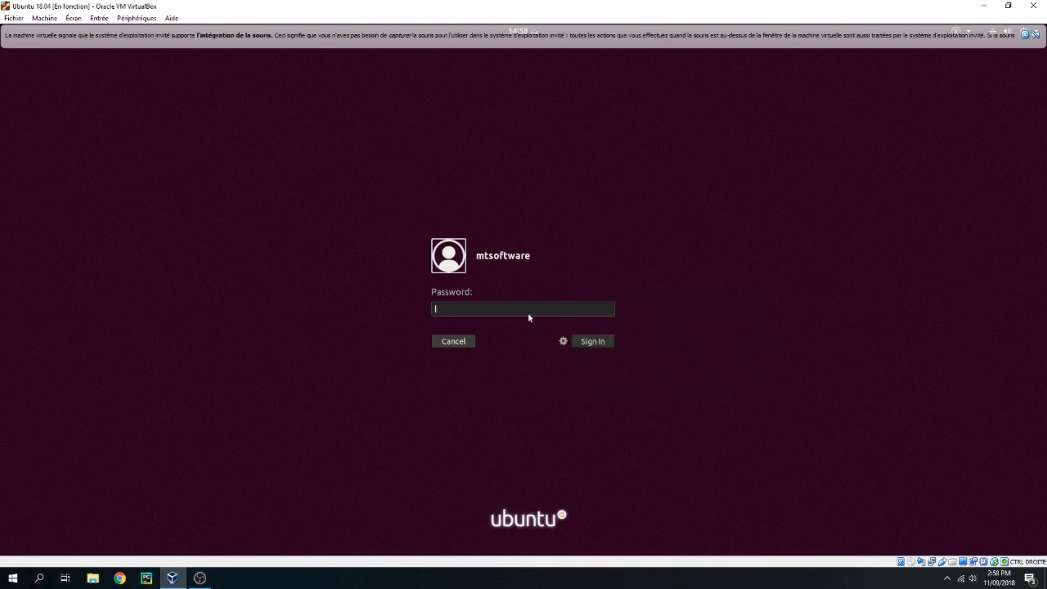
click(591, 342)
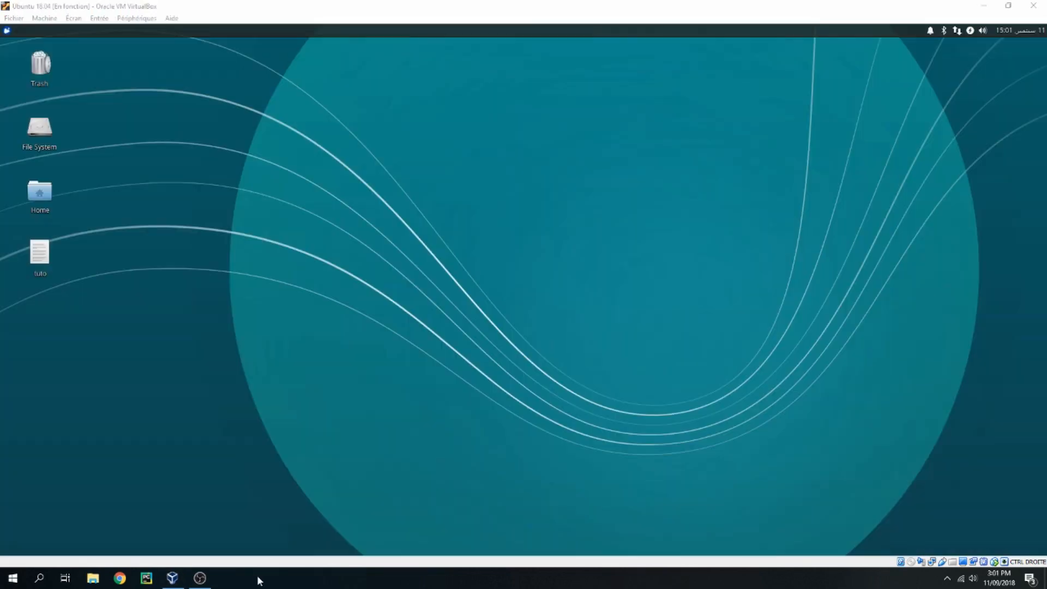
mouse_move(300, 546)
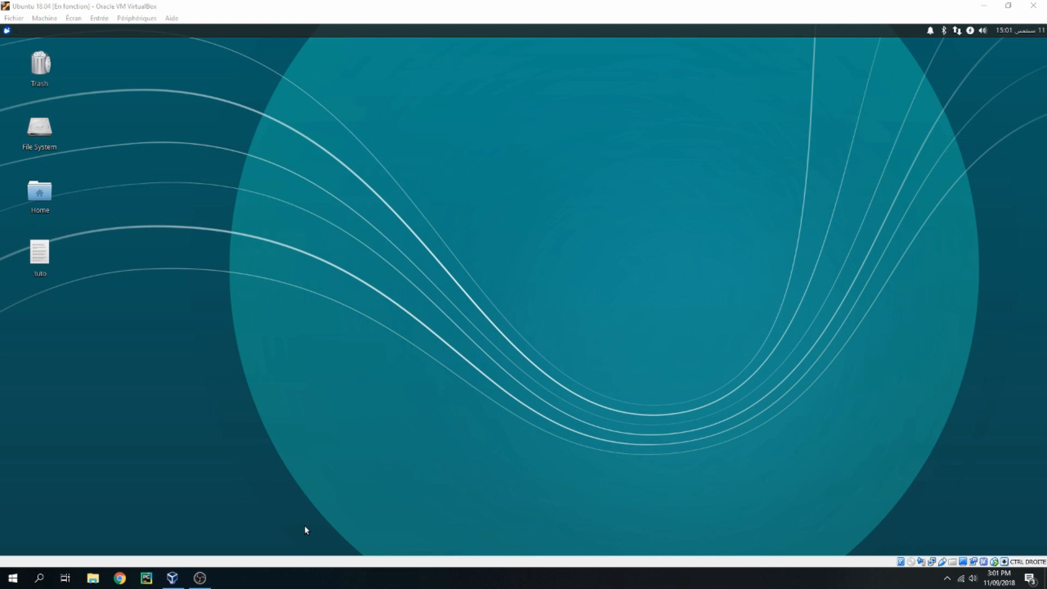
mouse_move(373, 398)
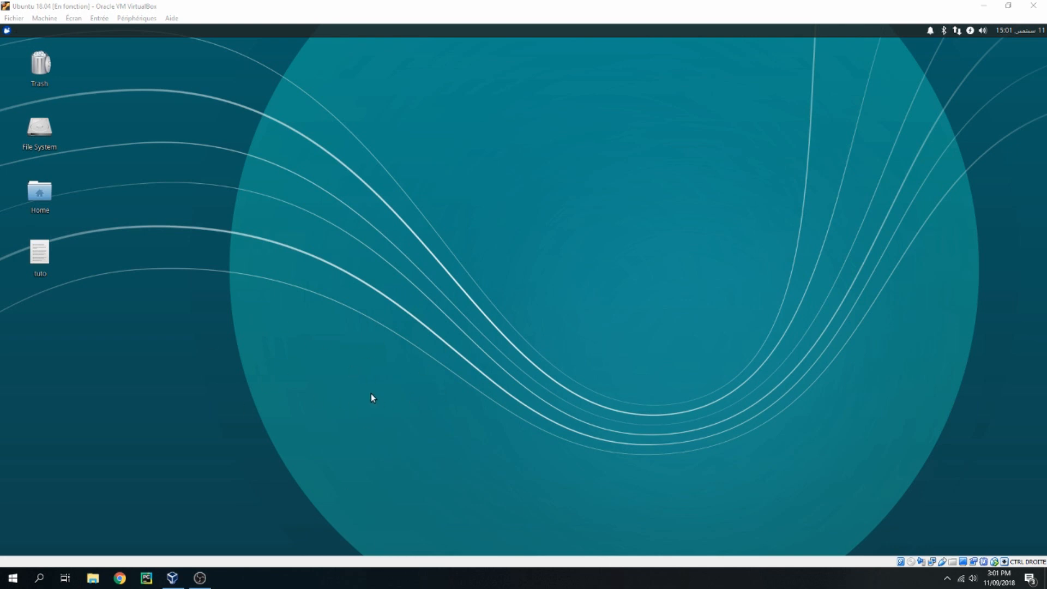
mouse_move(373, 390)
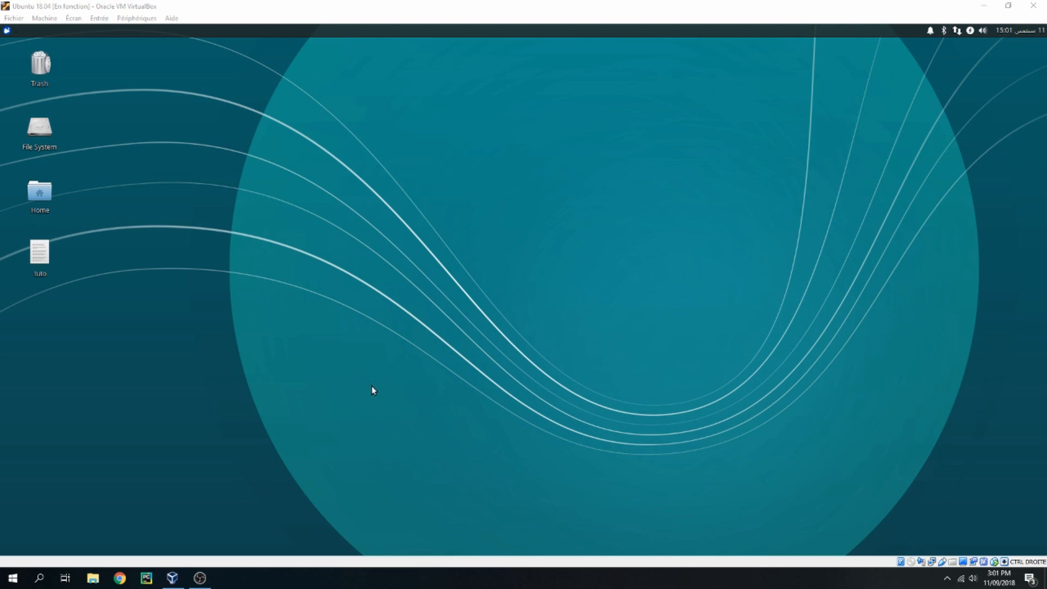